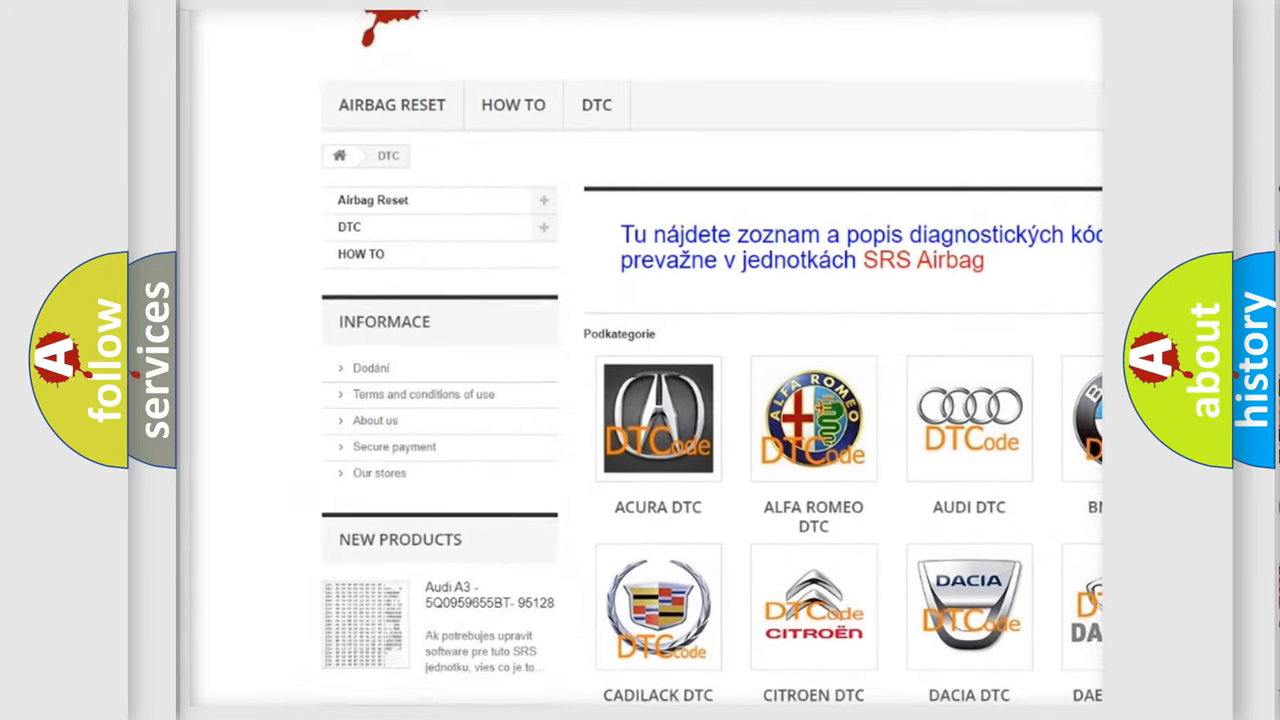
scroll("down", 3)
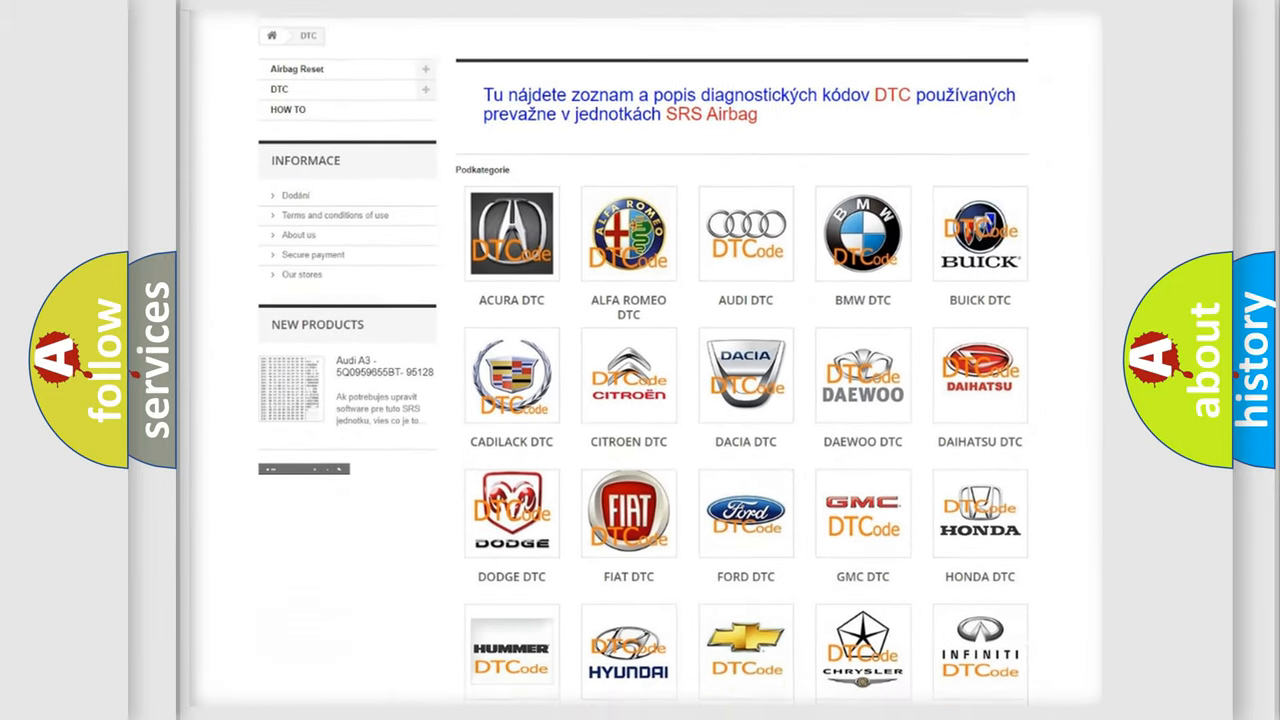
scroll("down", 3)
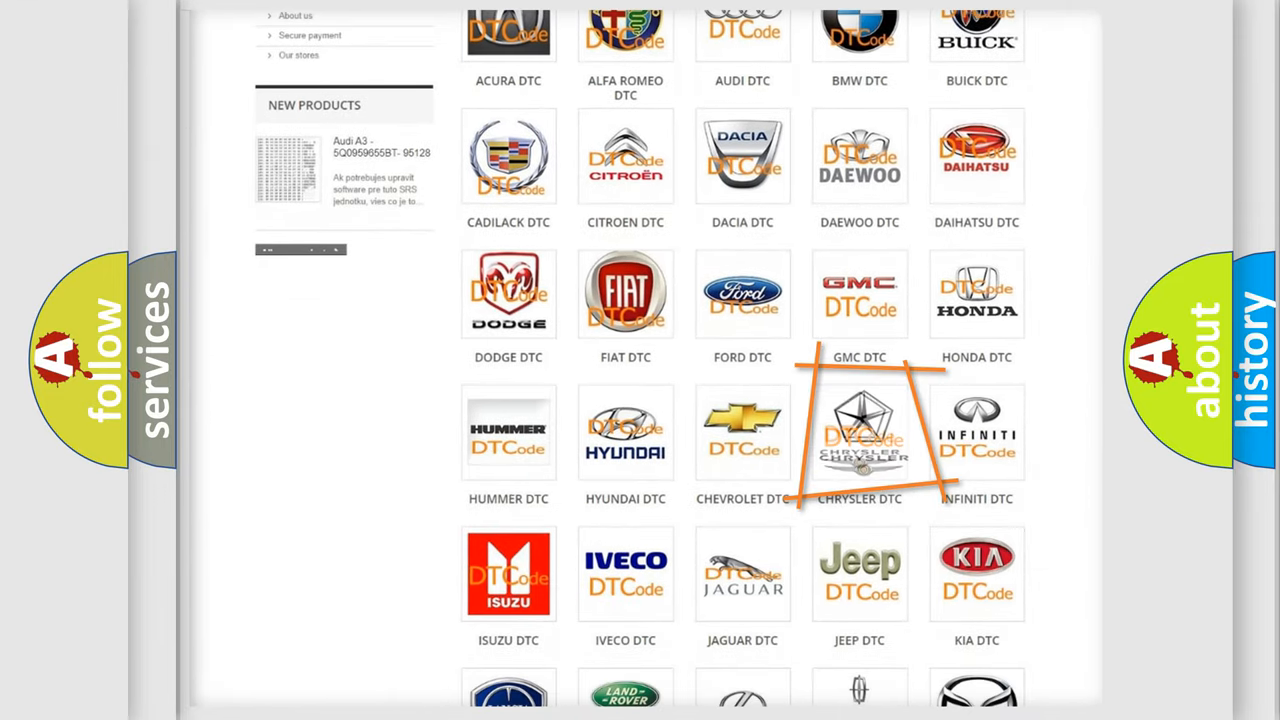